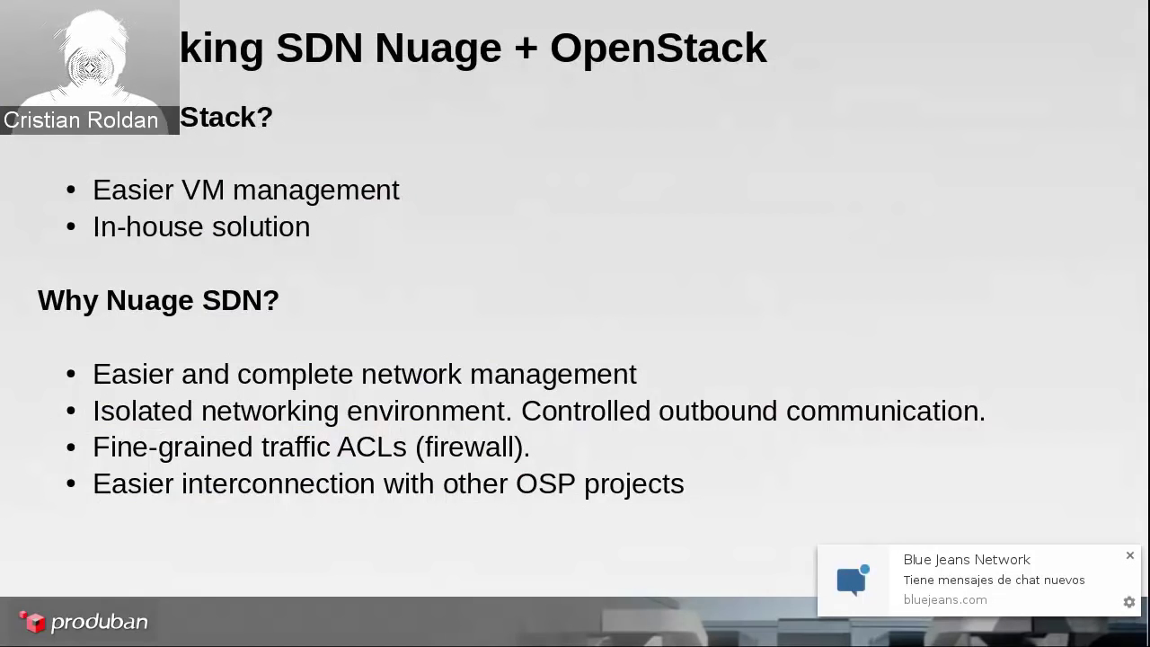
pyautogui.click(1128, 553)
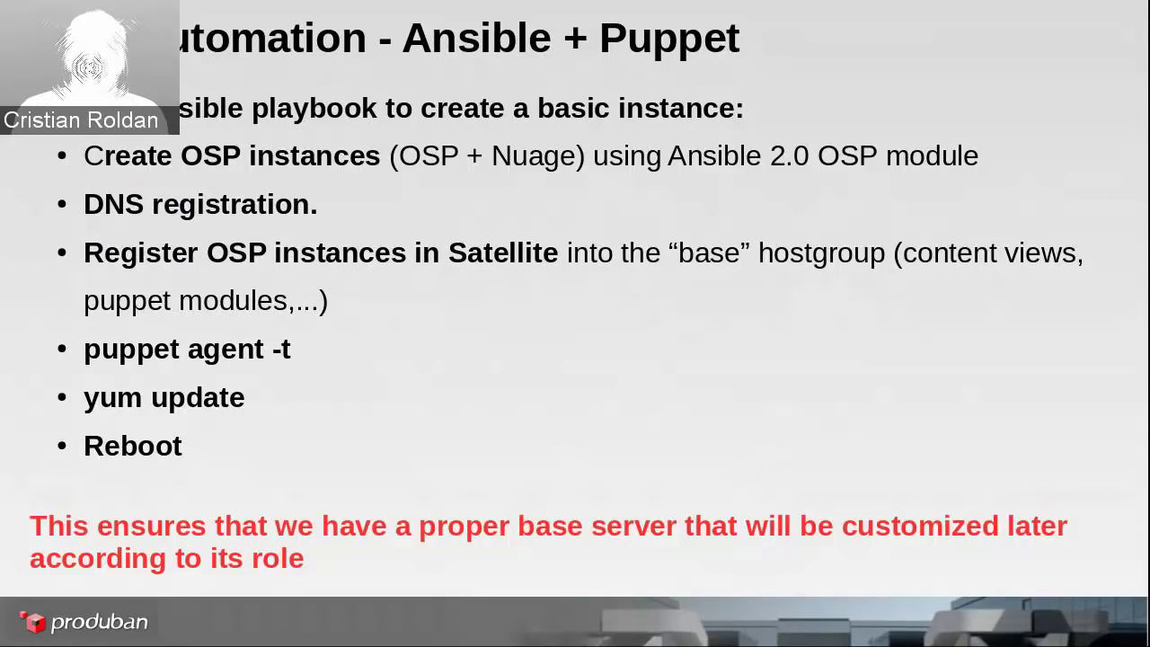
pyautogui.press('Right')
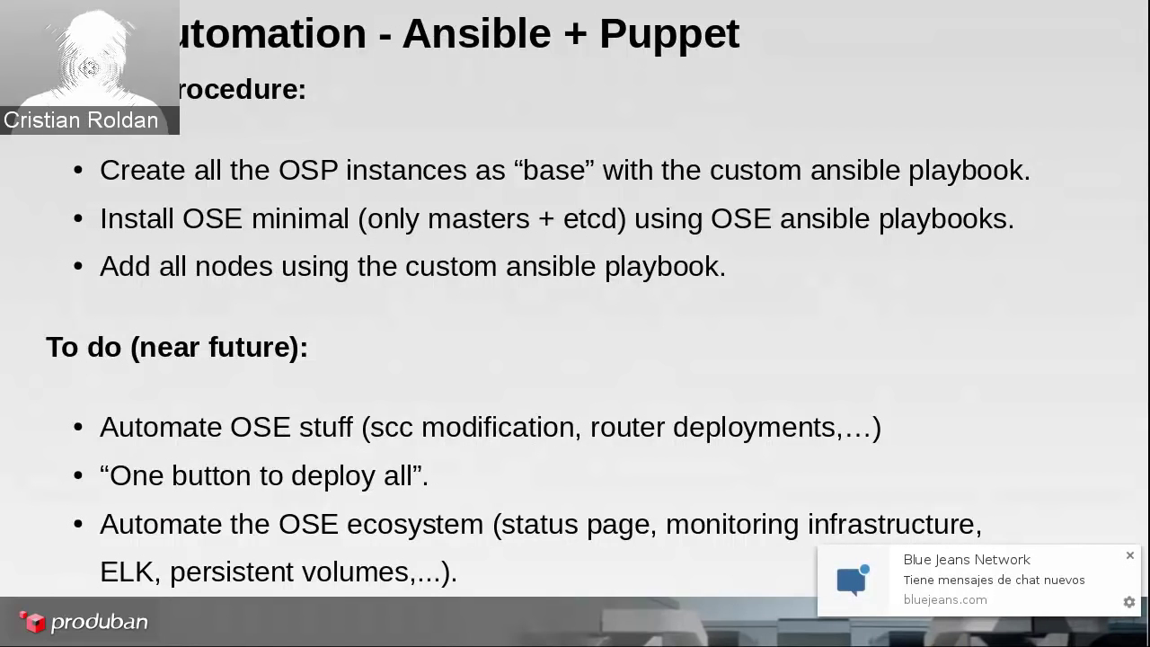
pyautogui.click(1128, 553)
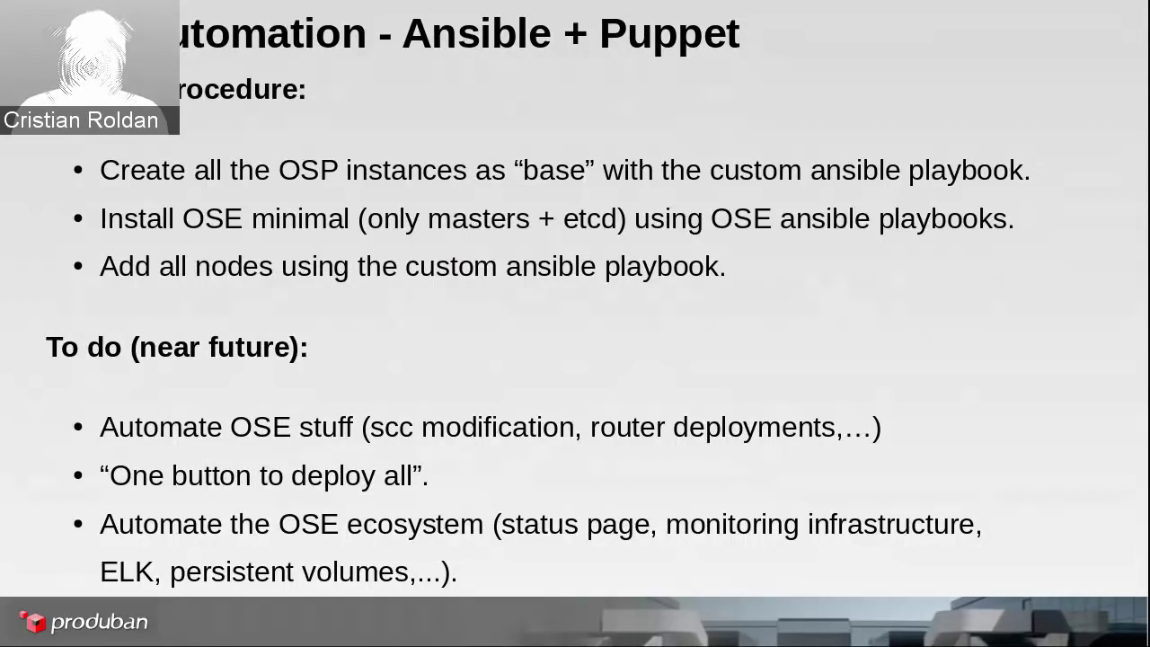